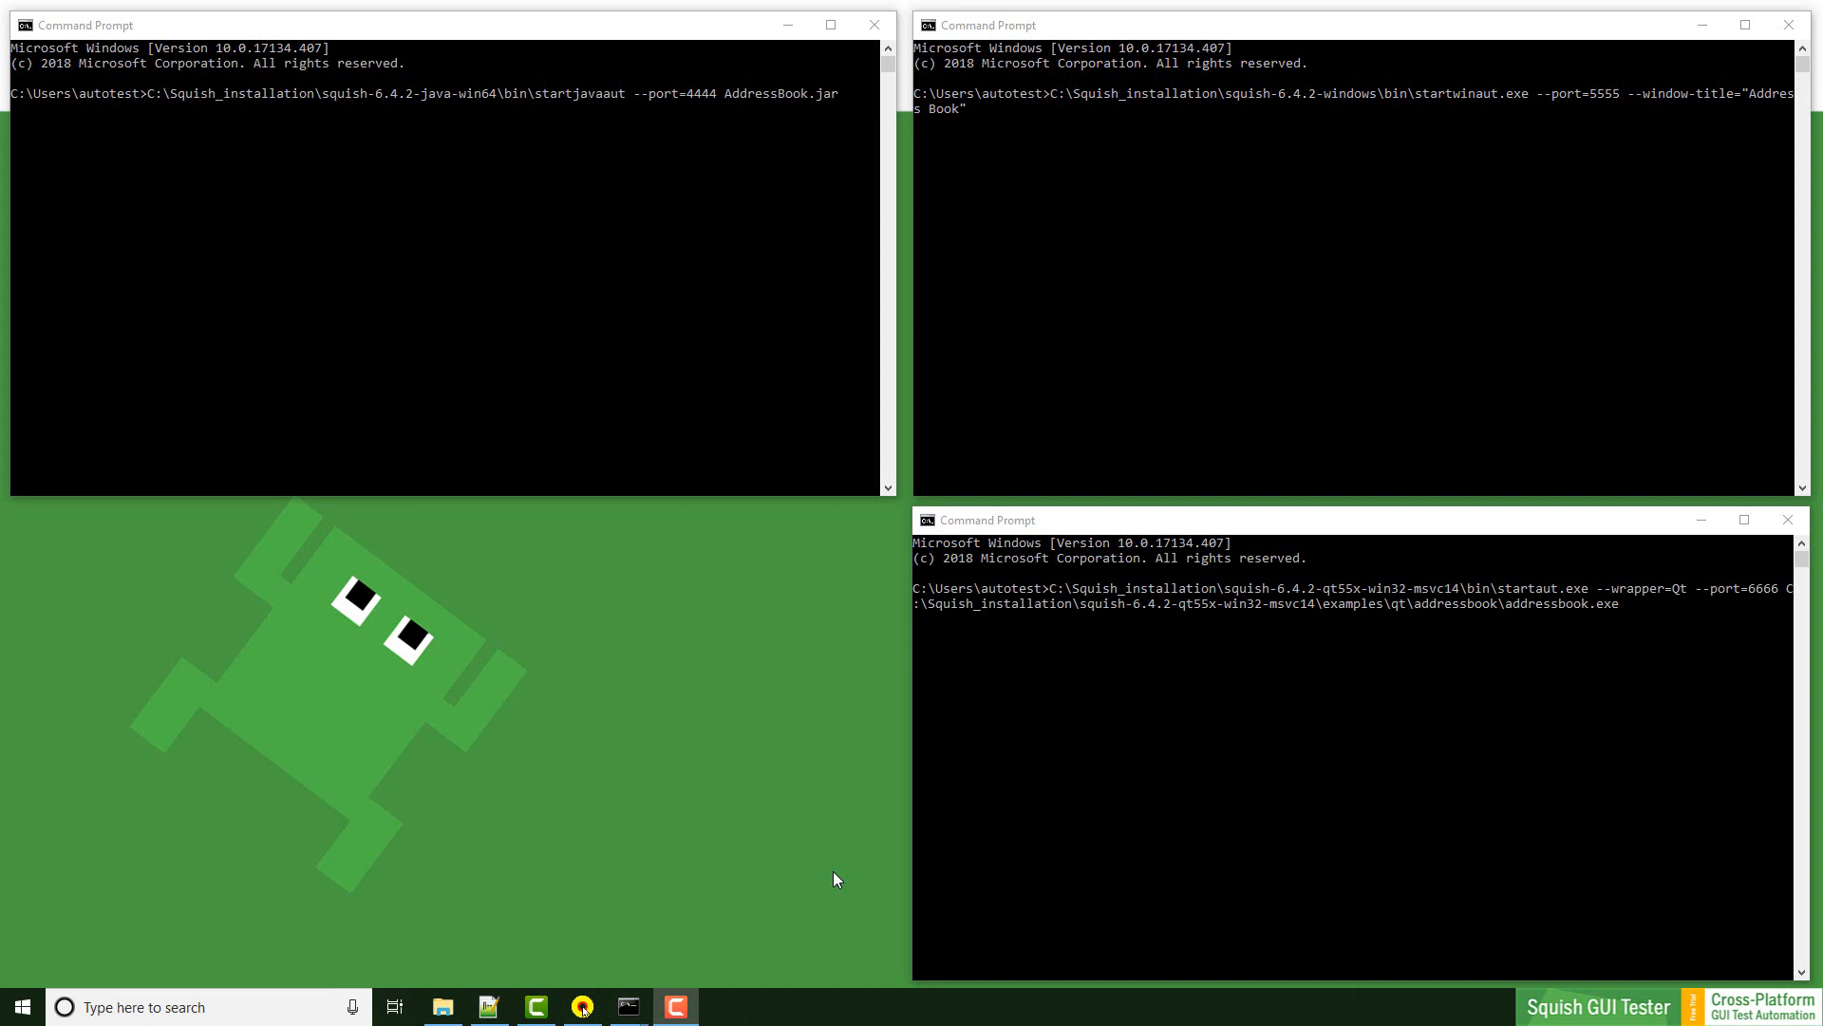
Launch the Java Address Book attached on port 4444 via startjavaaut, then put its window aside.
click(707, 403)
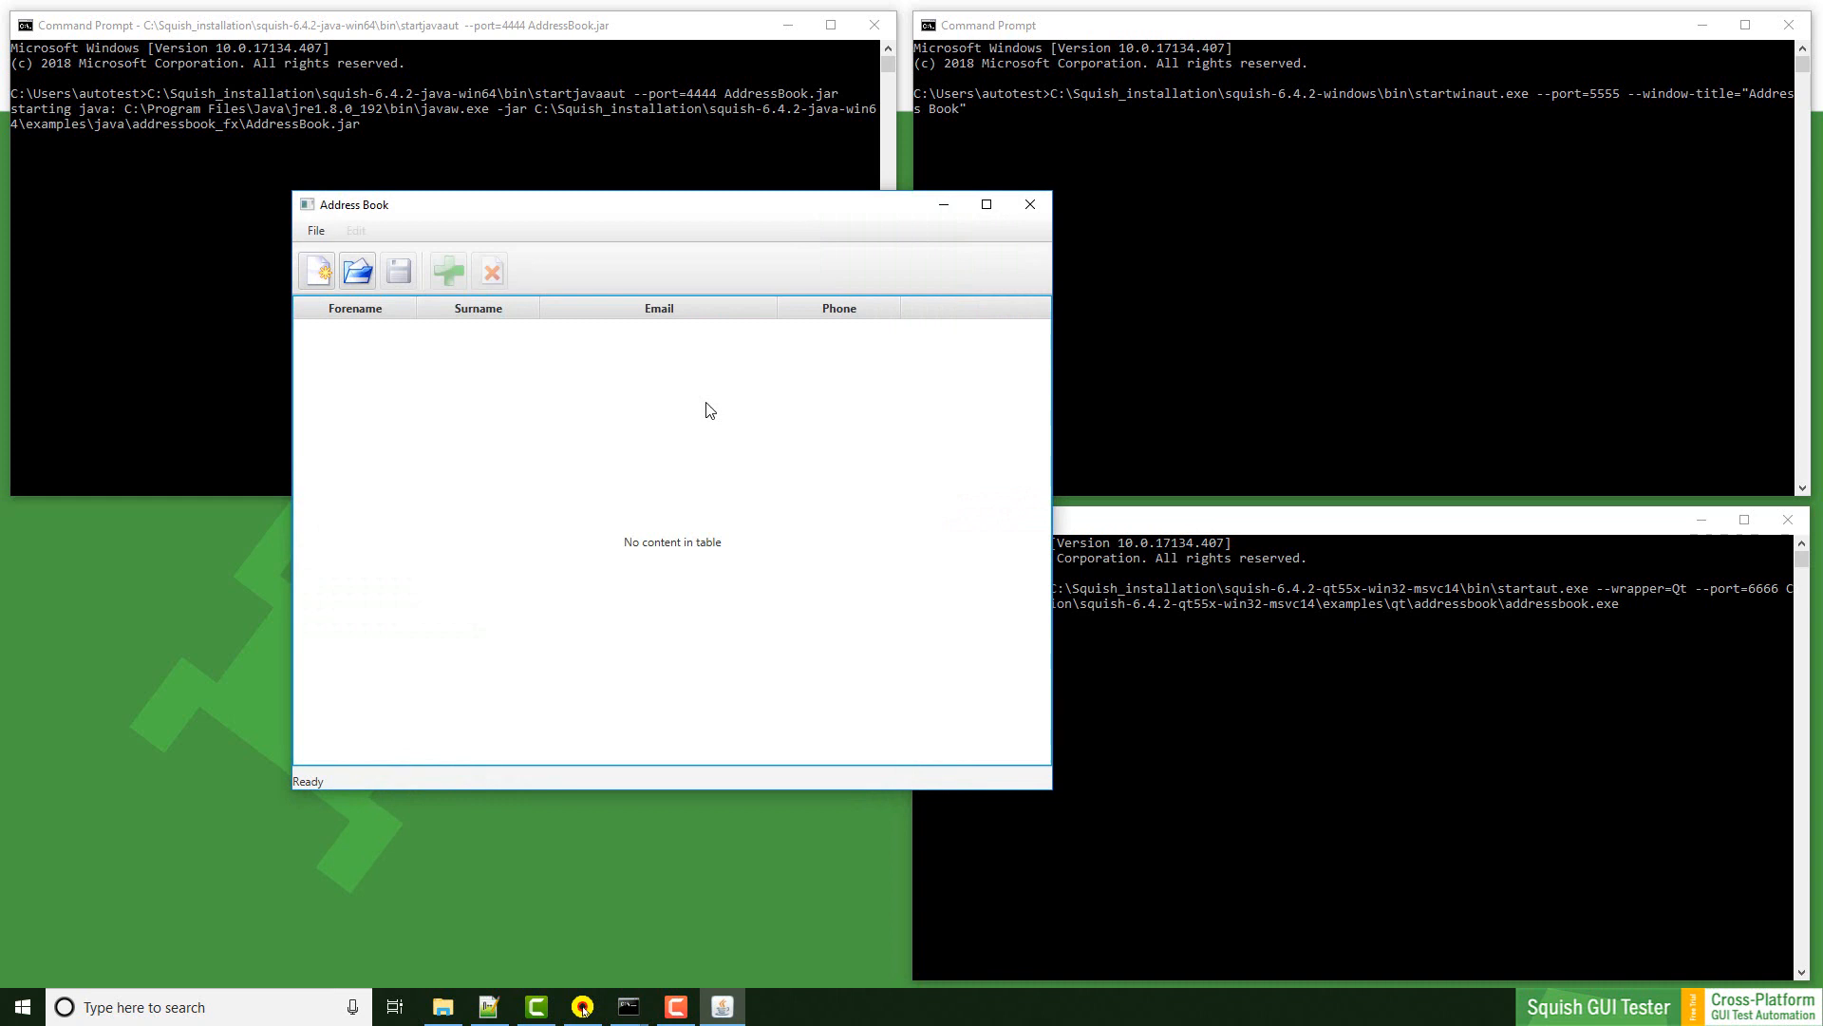
click(944, 205)
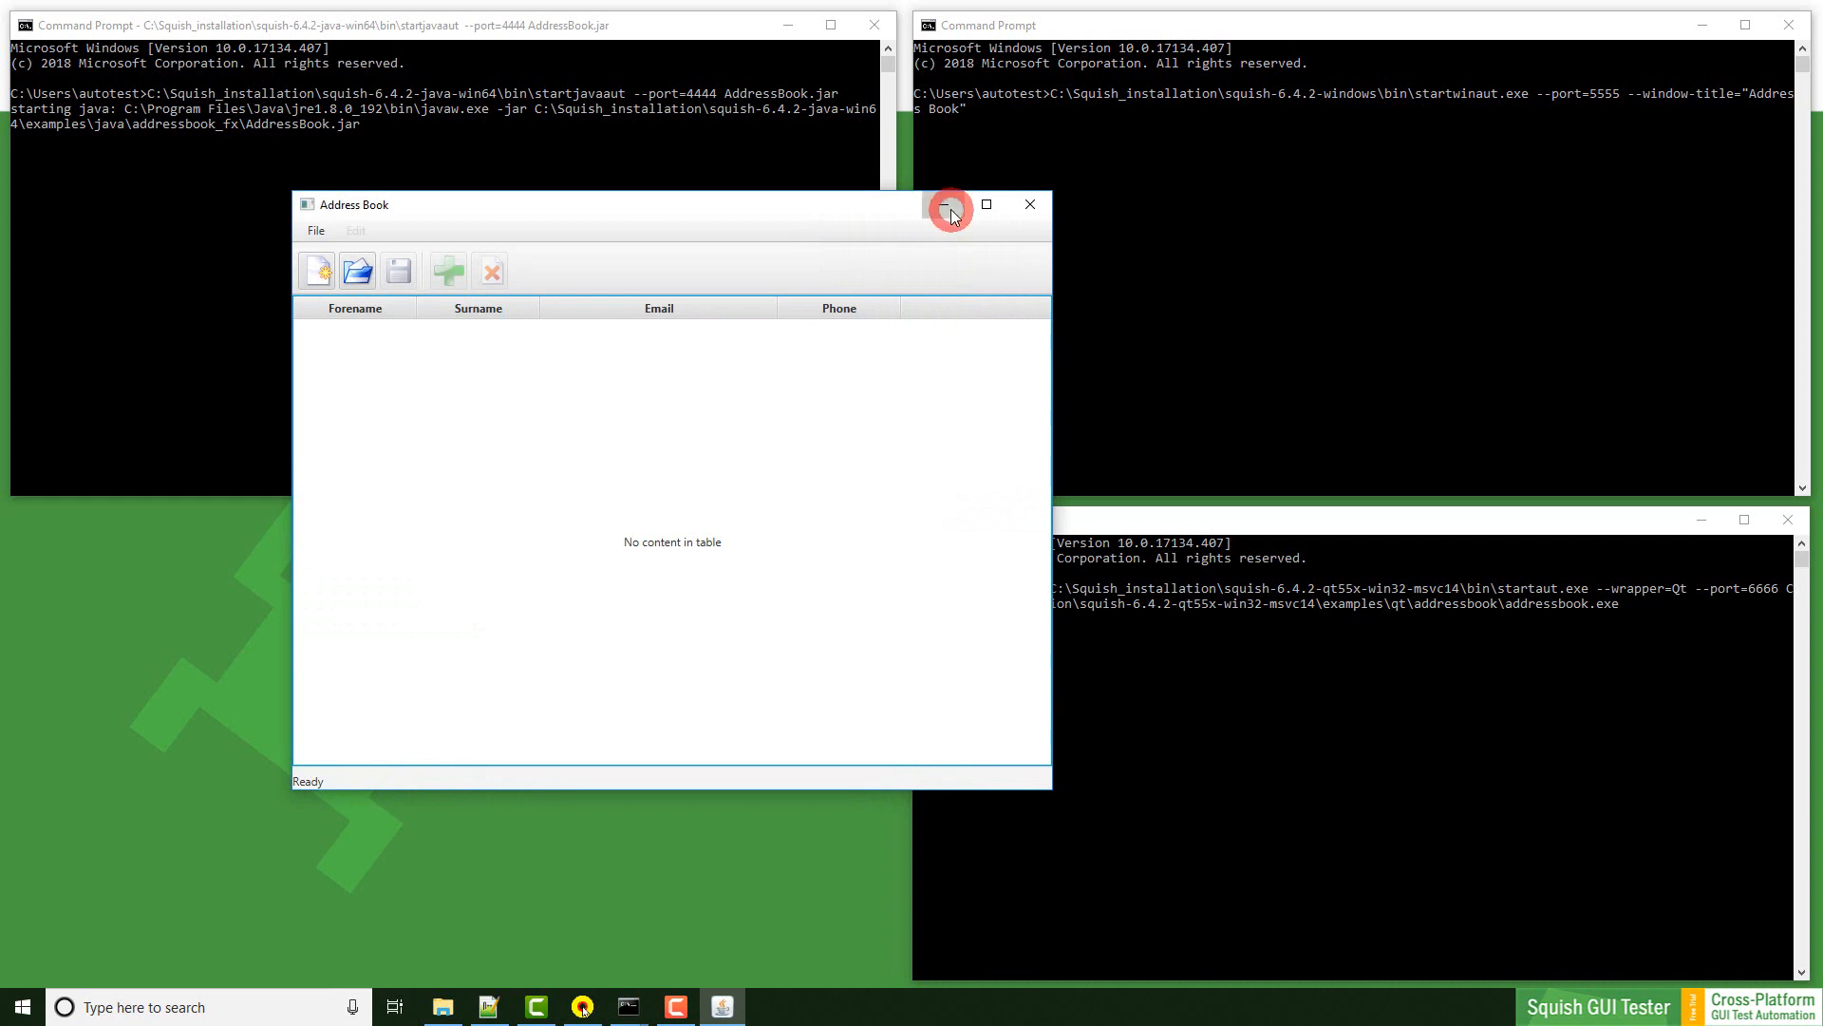
Minimize the Java Address Book so the three Command Prompt consoles stay in view.
click(950, 205)
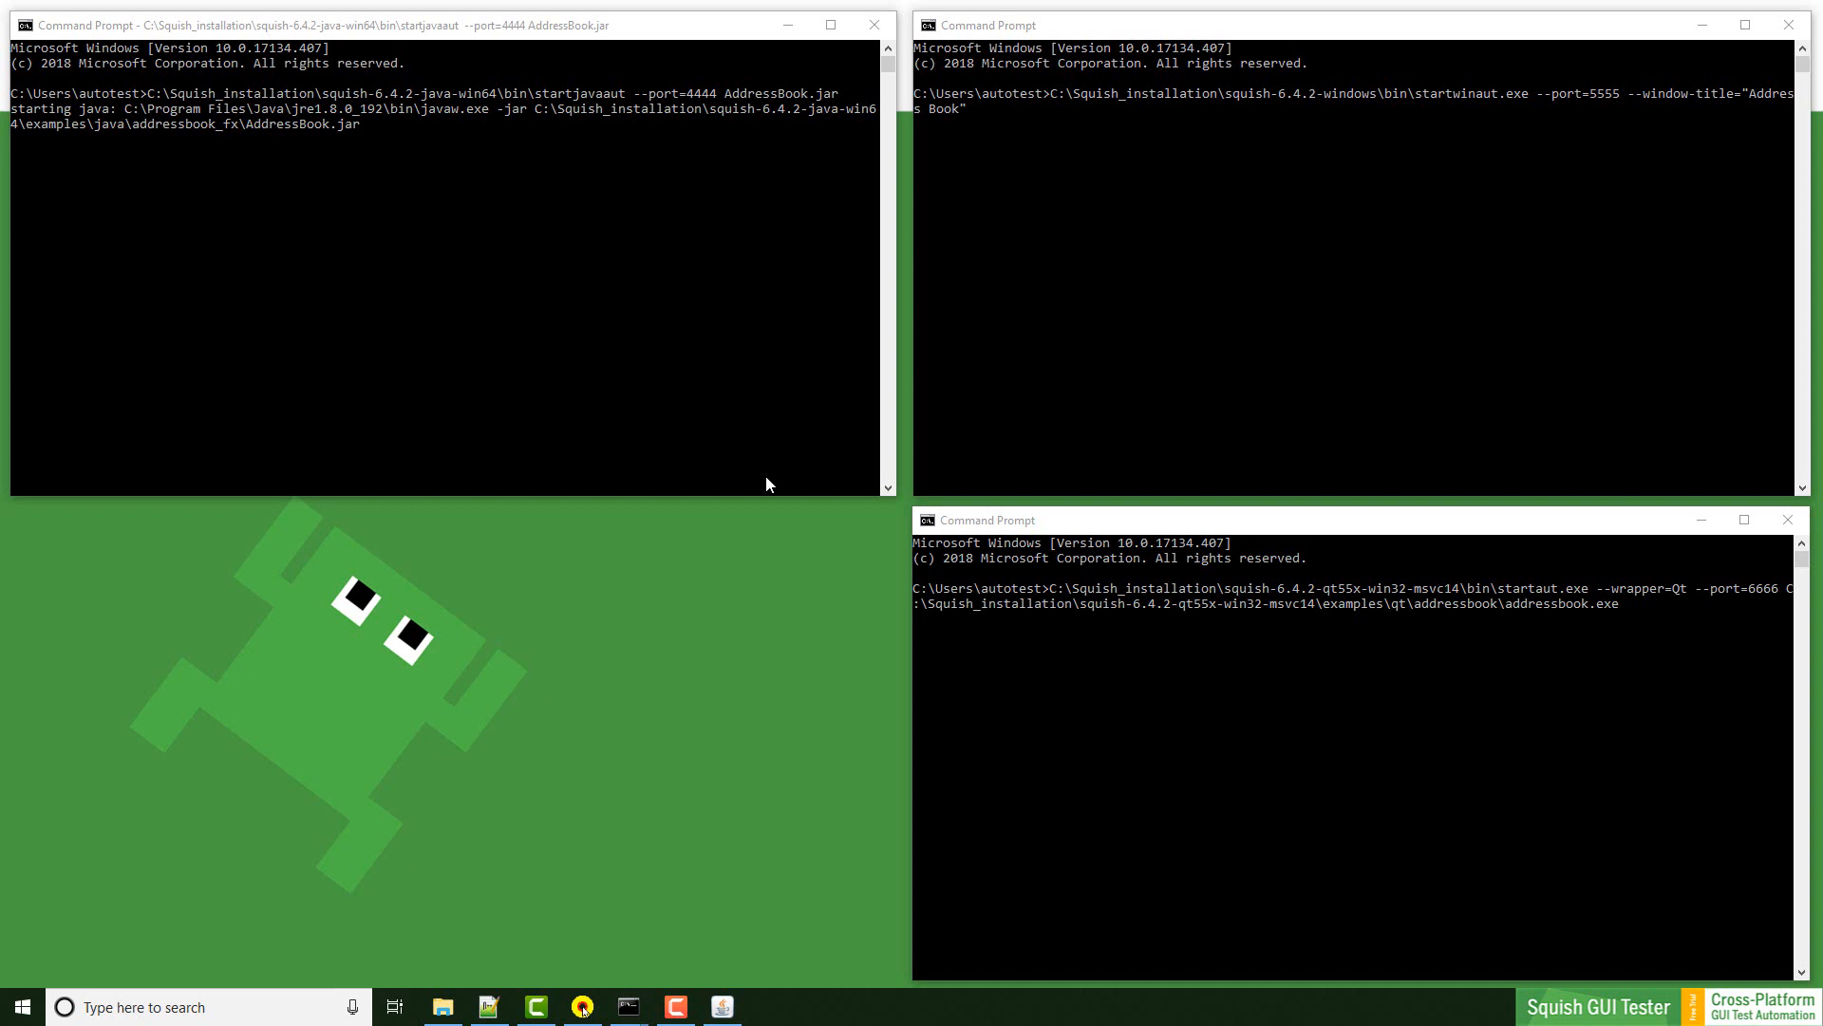
mouse_move(482, 978)
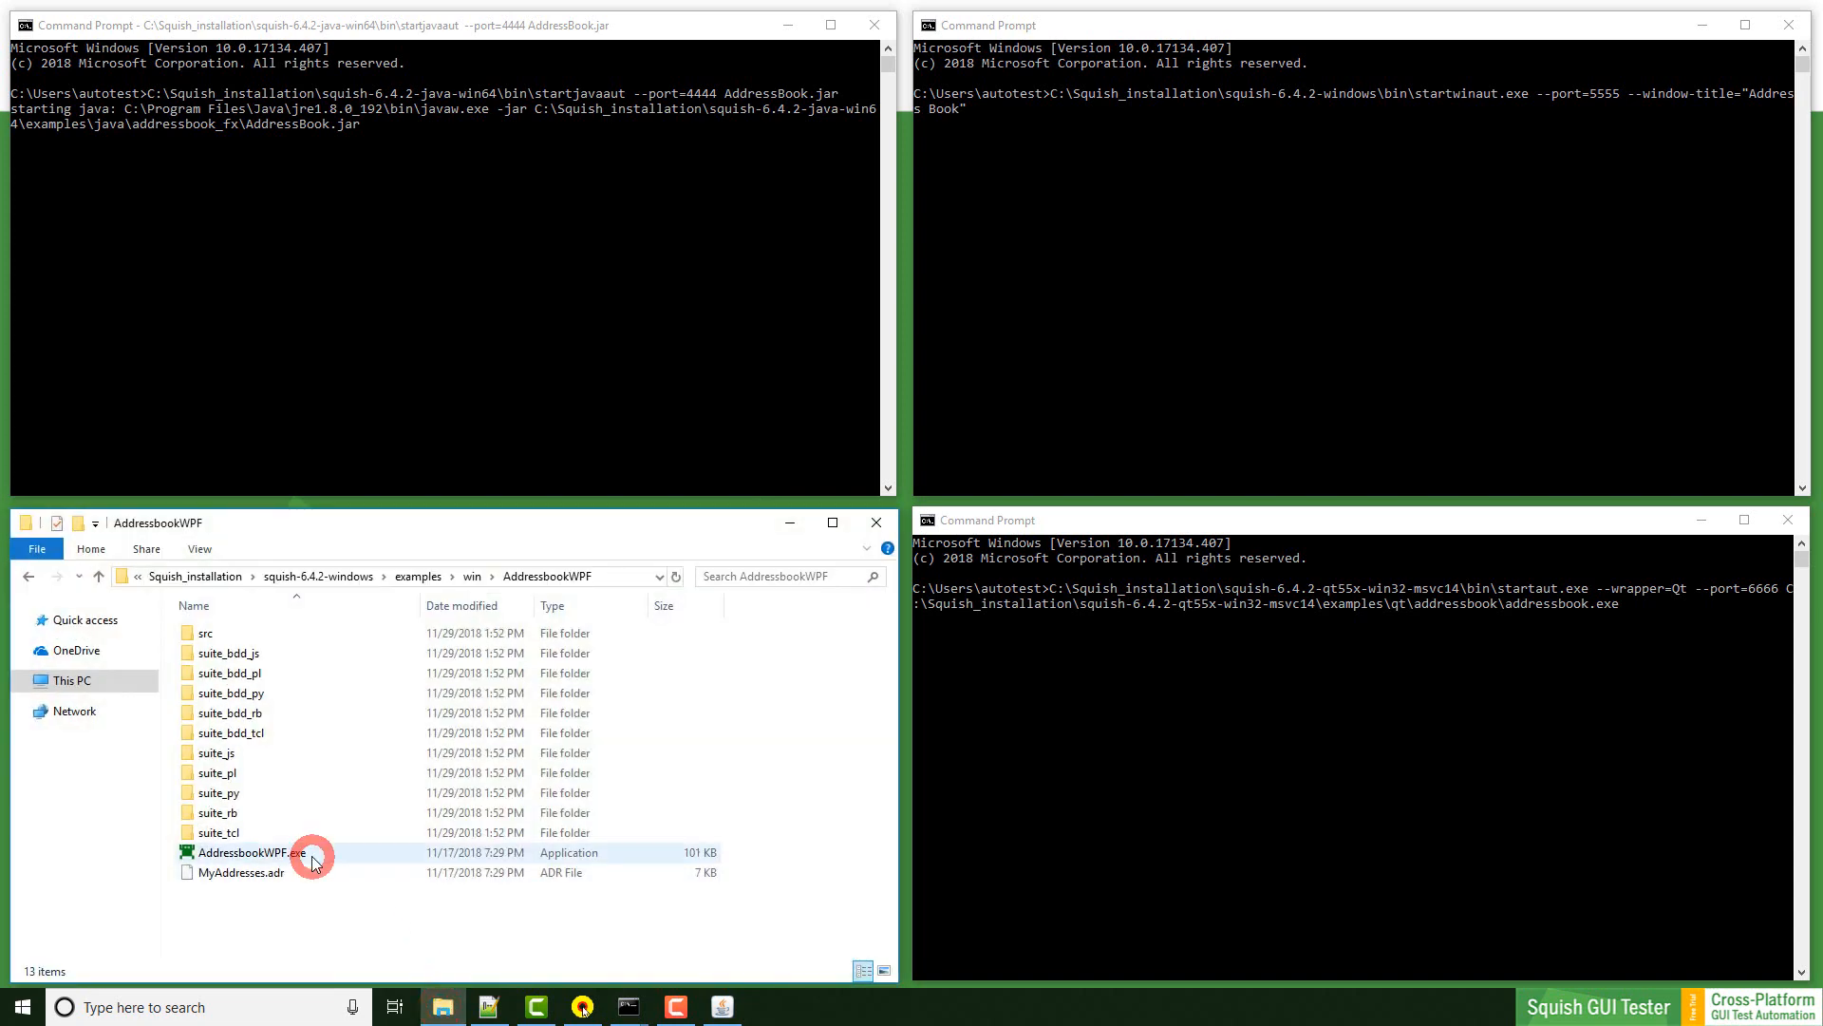
Launch AddressbookWPF.exe so startwinaut attaches to it and listens on port 5555.
double_click(269, 852)
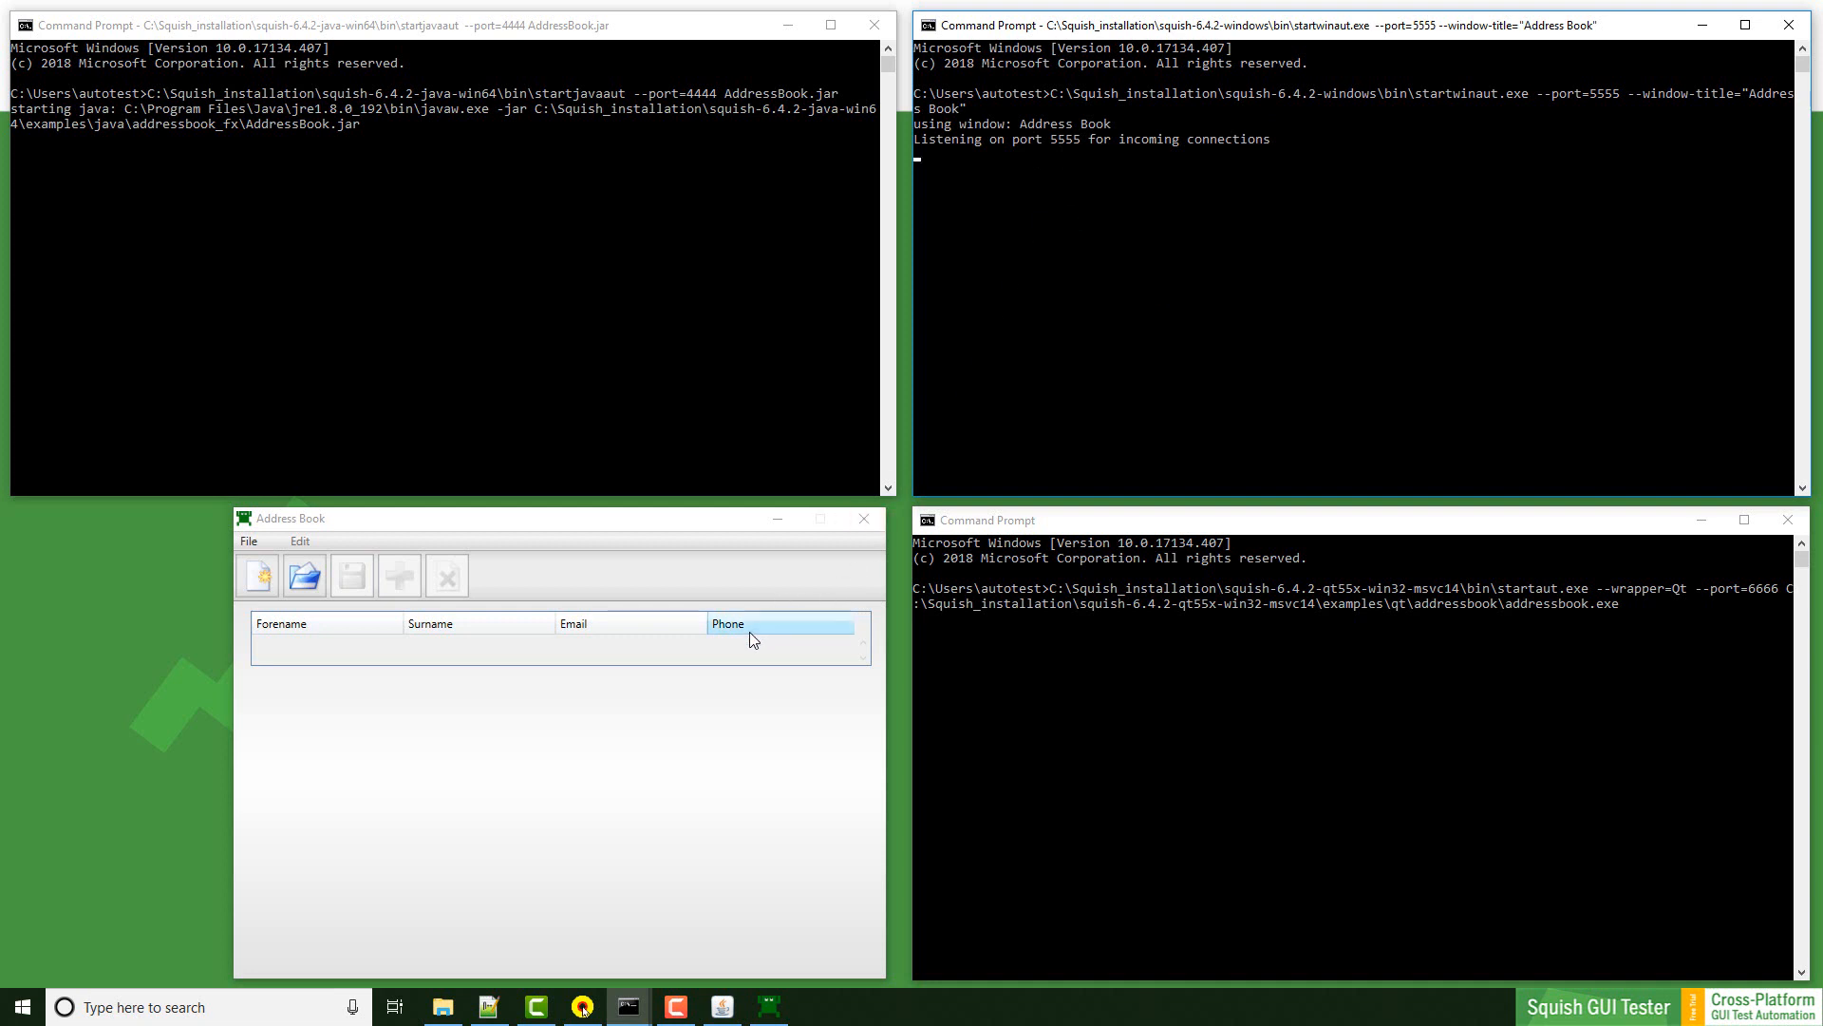
mouse_move(768, 634)
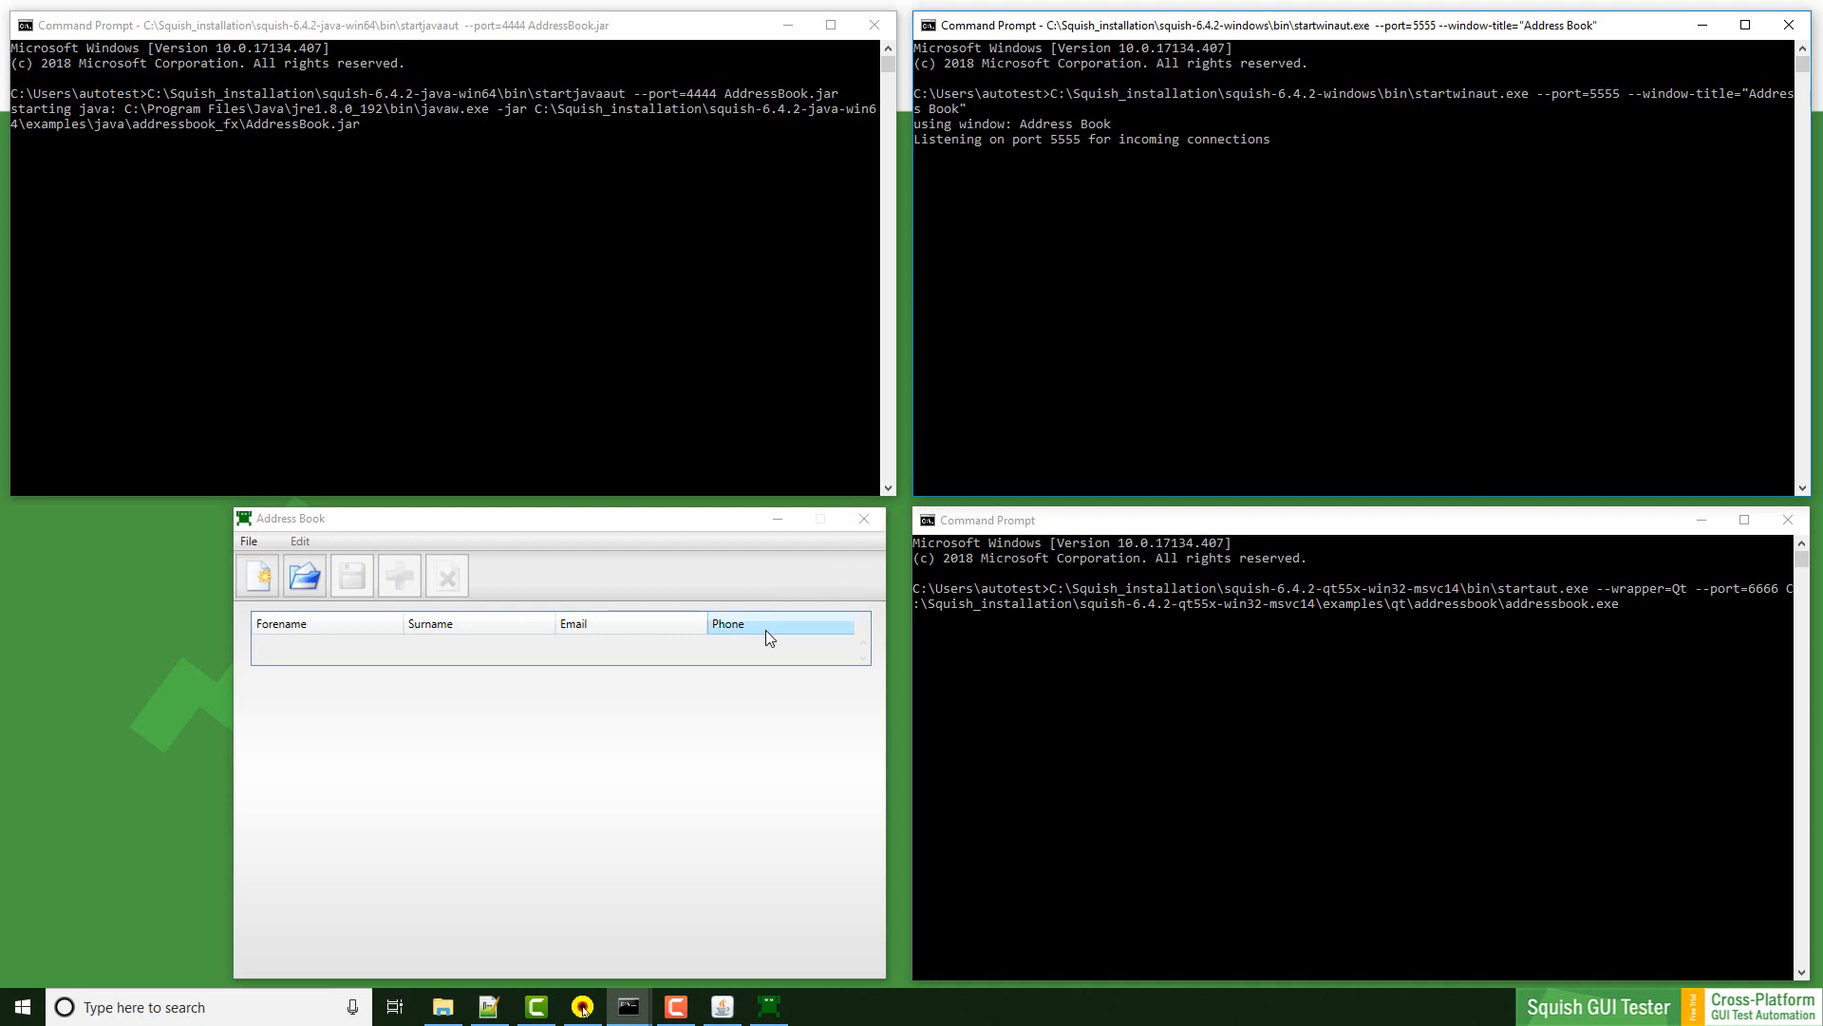